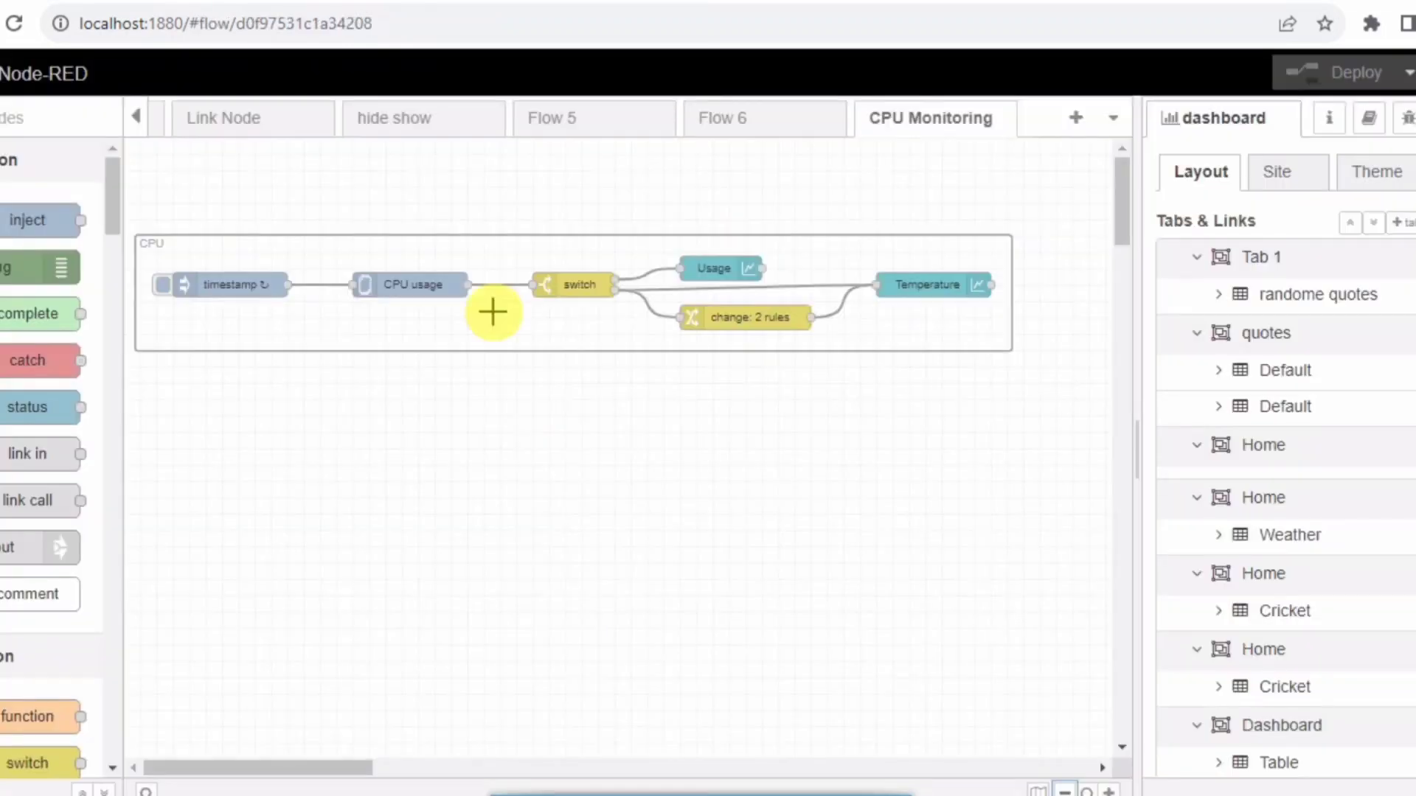
mouse_move(627, 398)
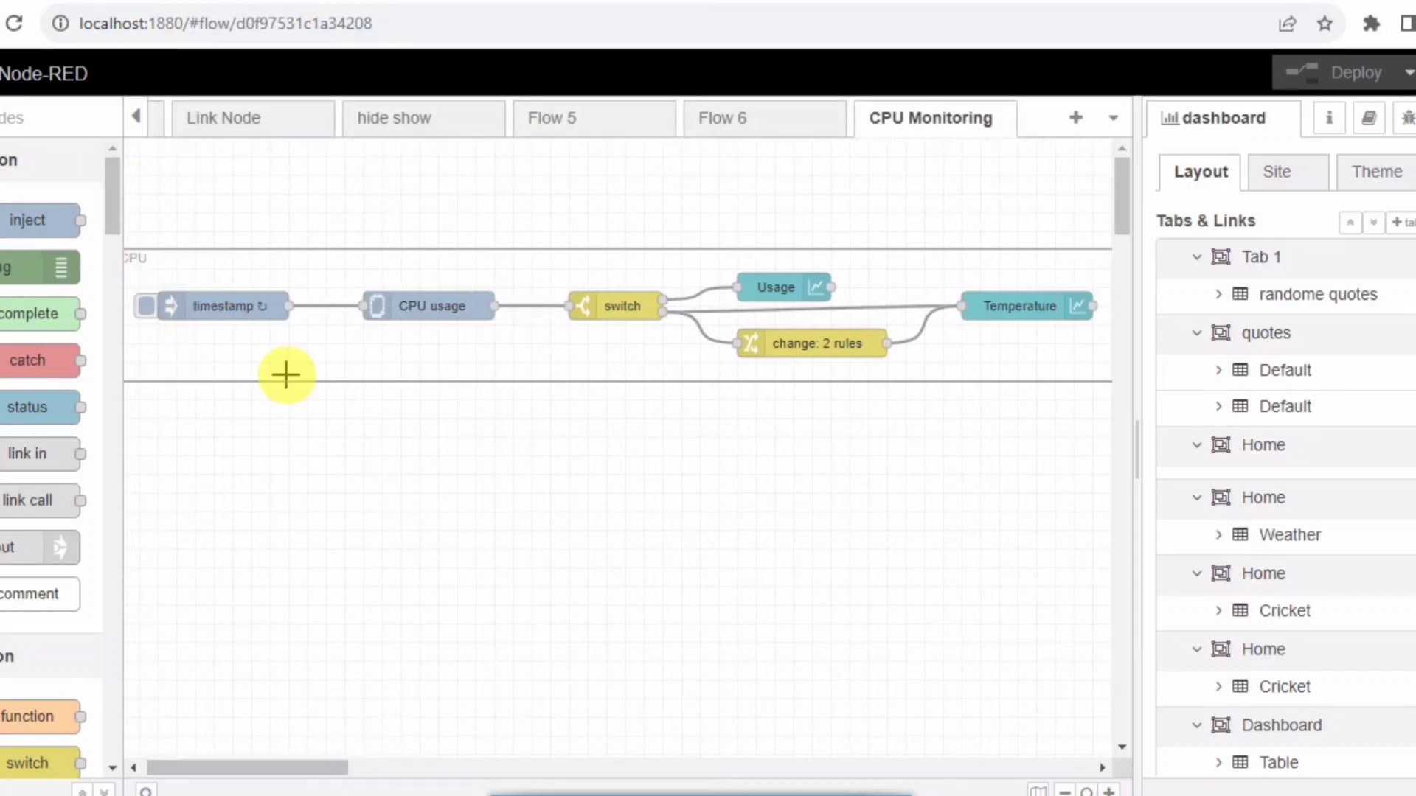
mouse_move(464, 336)
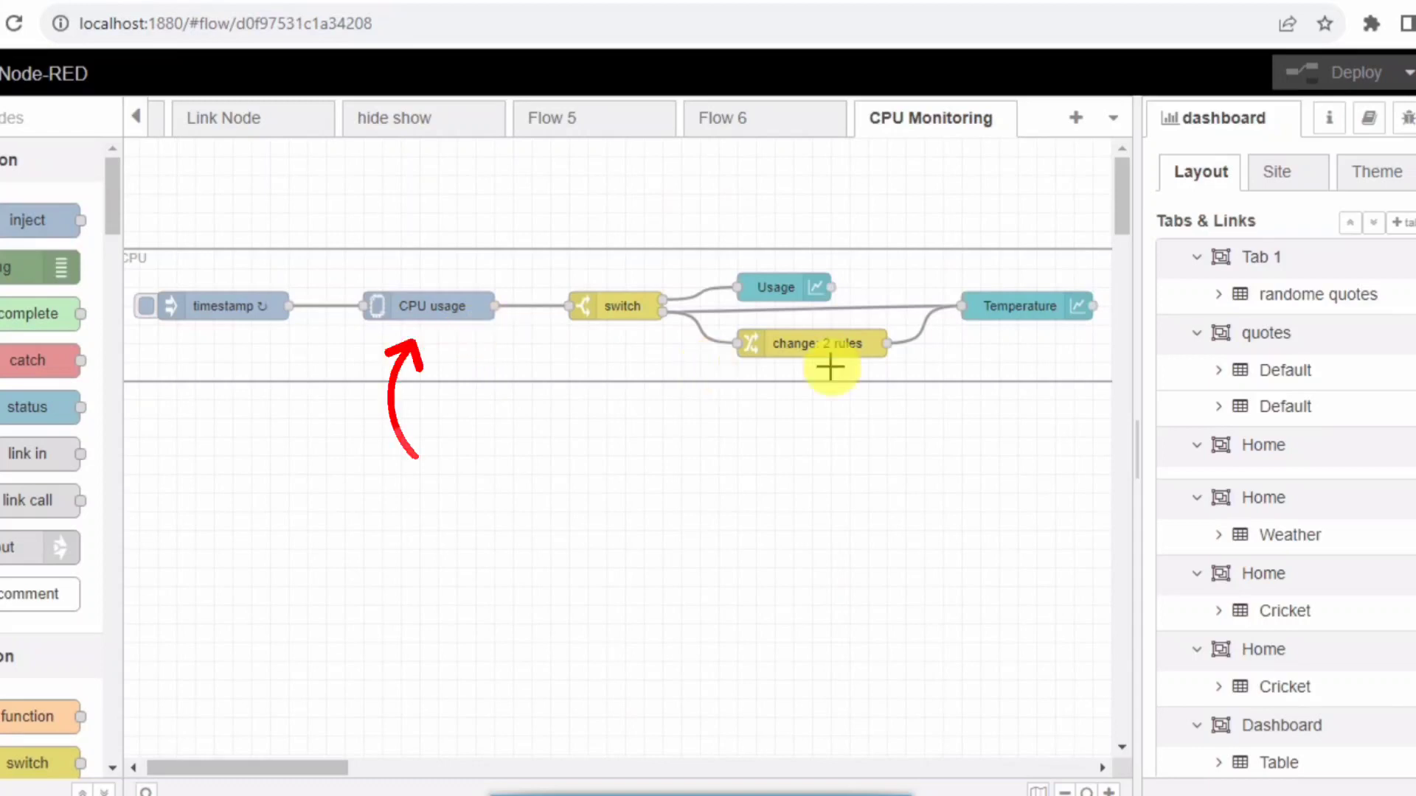
mouse_move(226, 305)
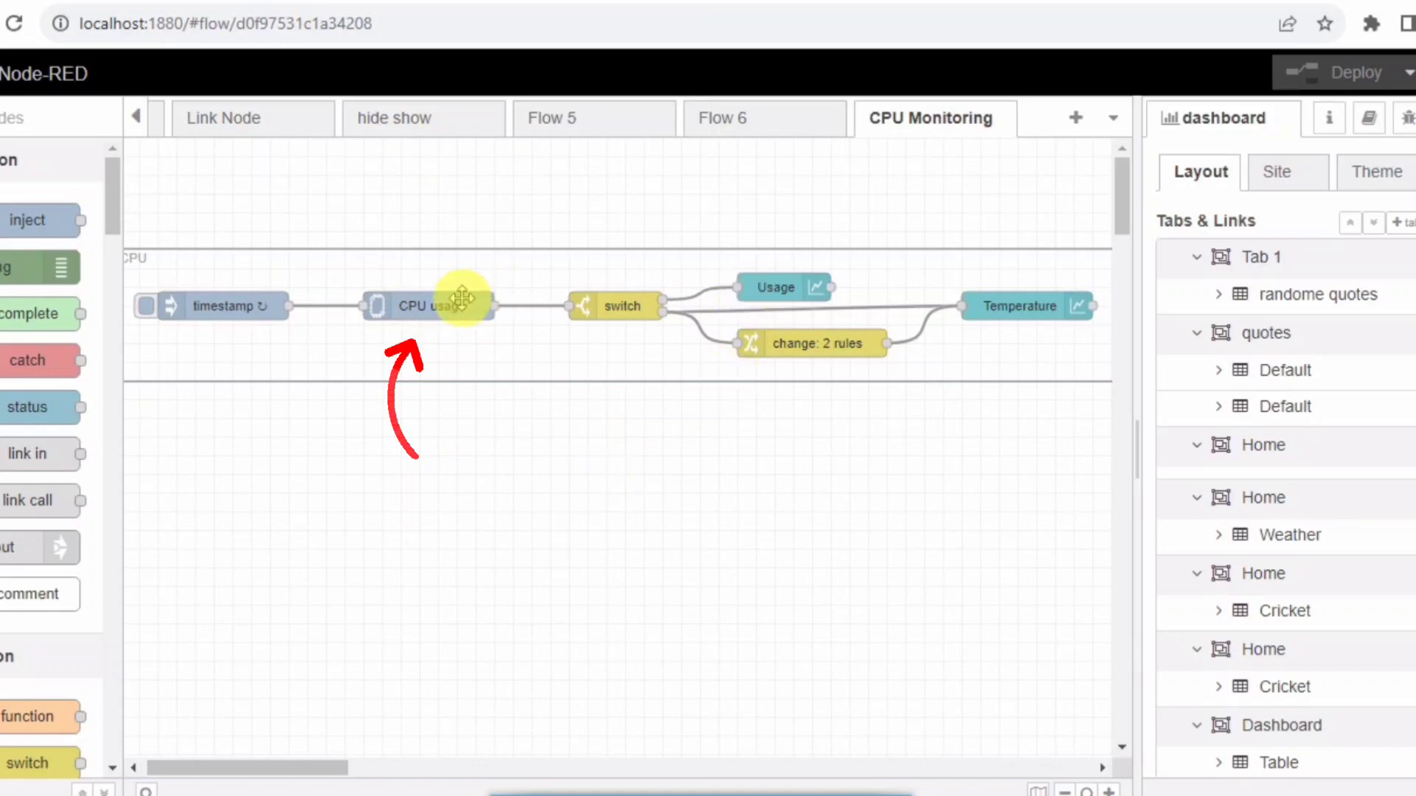
Step: Review the CPU usage node and timestamp inject node settings without changing them
click(424, 306)
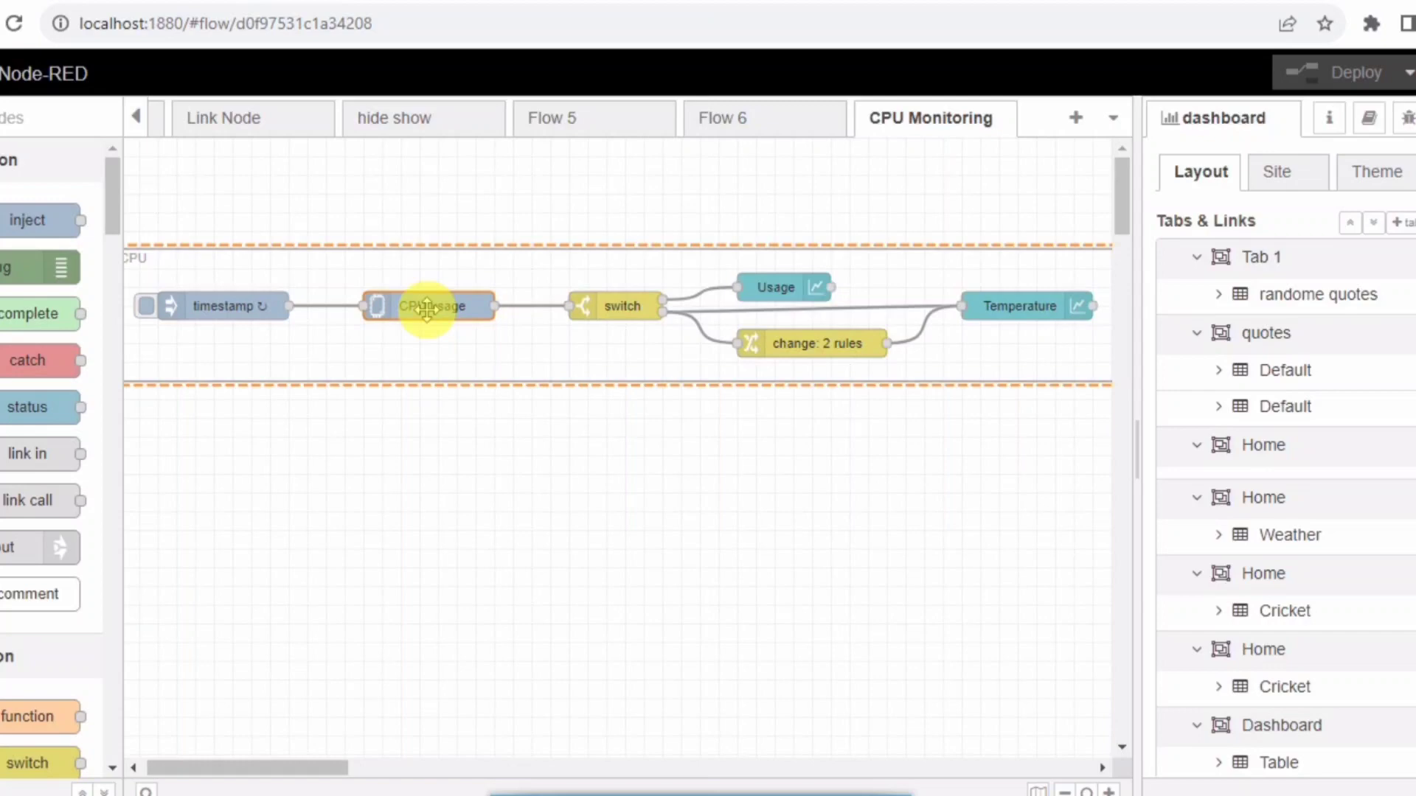
double_click(429, 305)
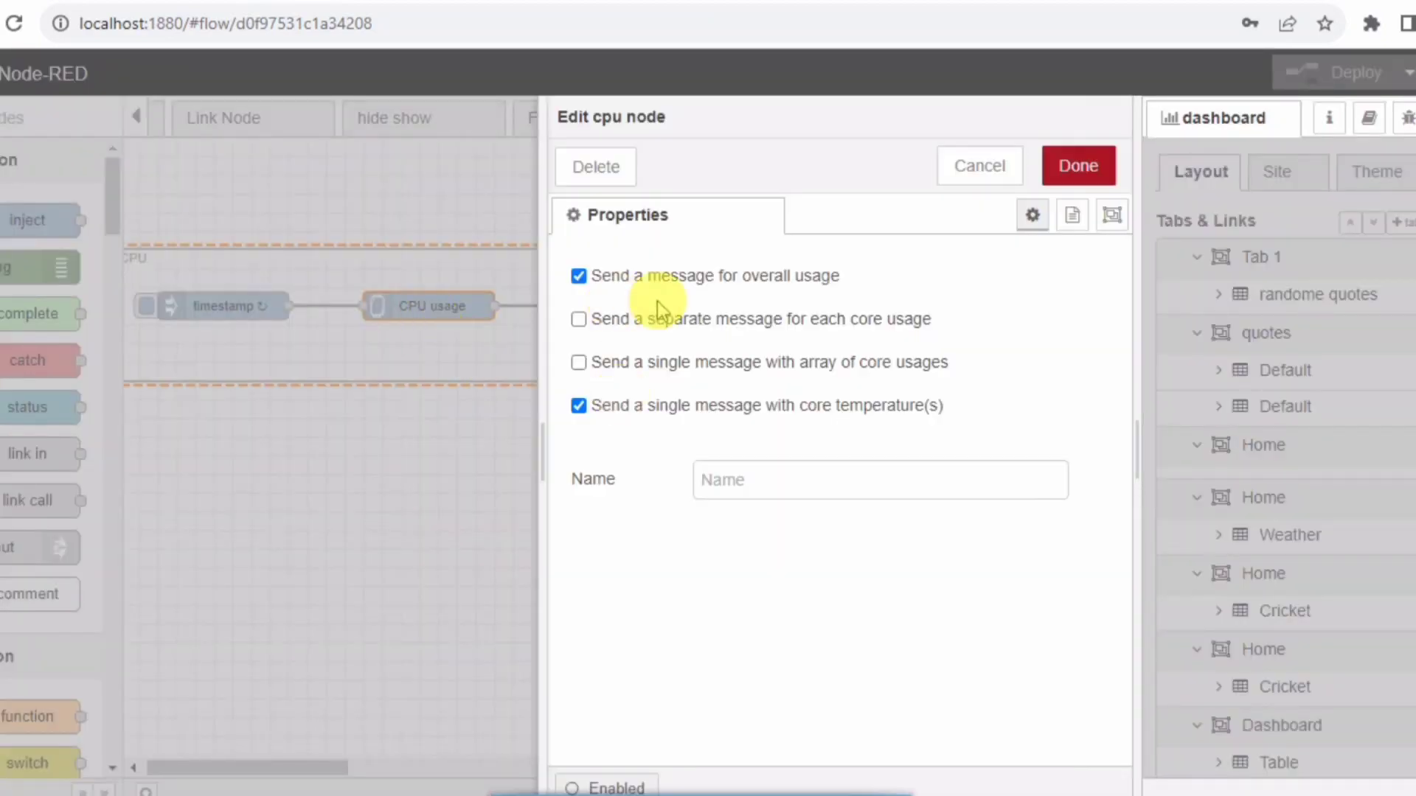
click(1077, 165)
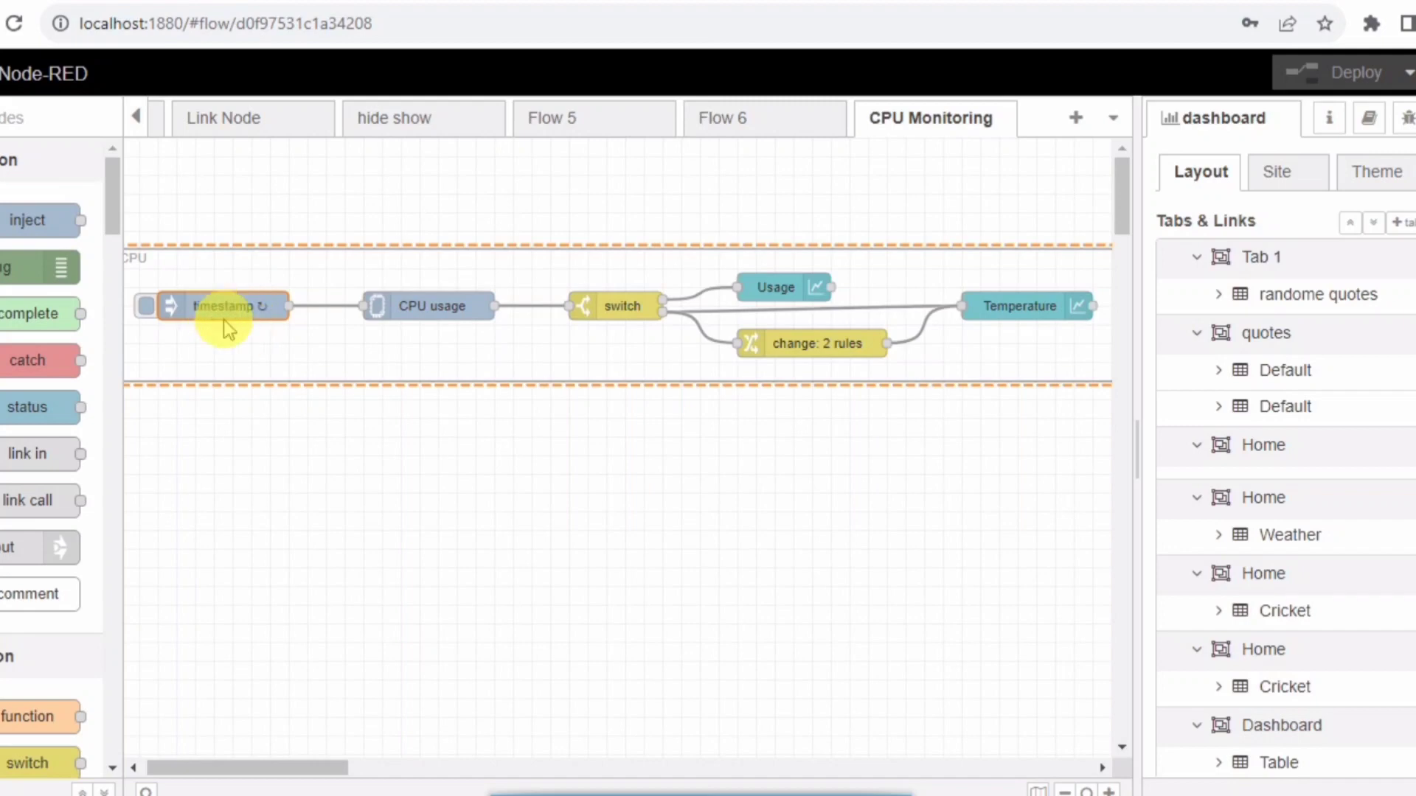
double_click(222, 305)
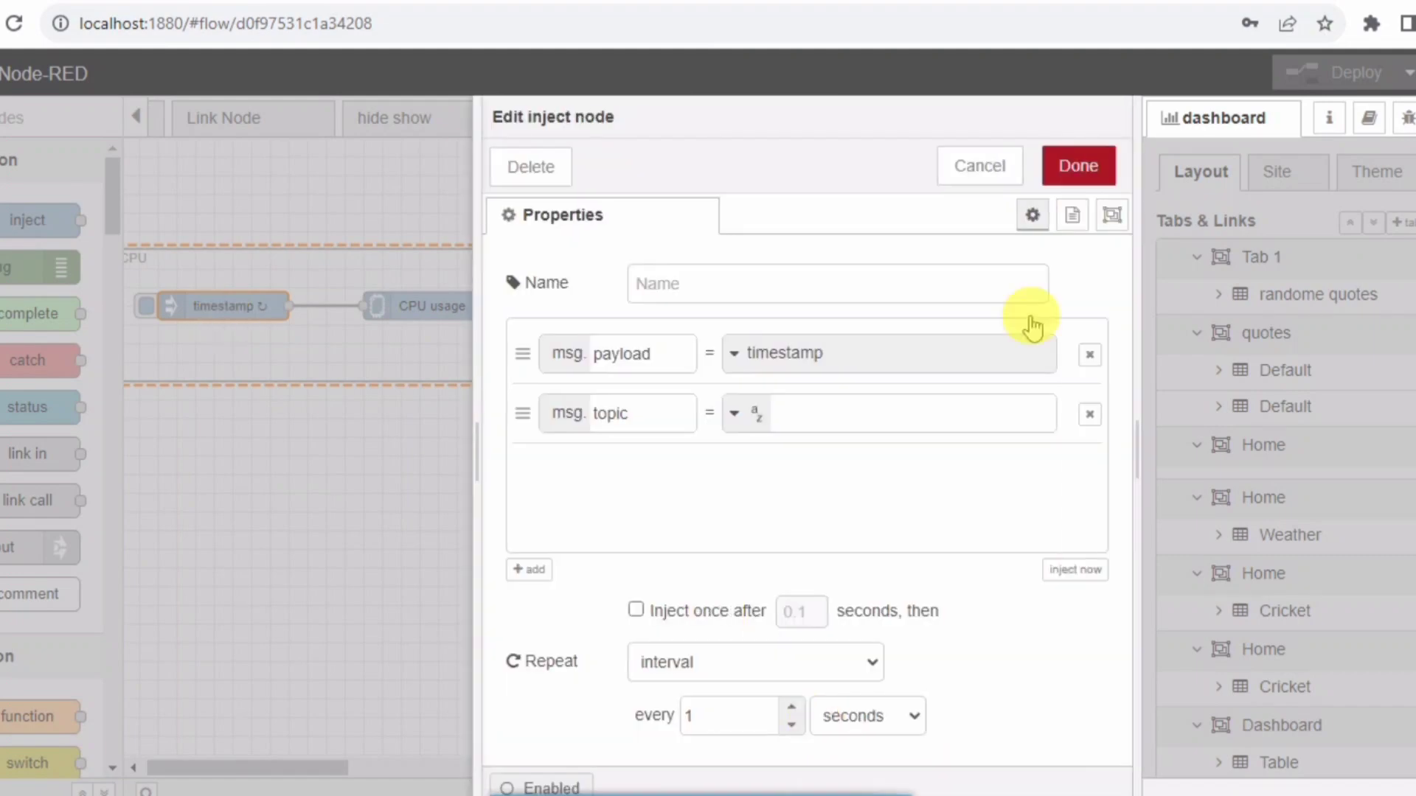
mouse_move(1077, 166)
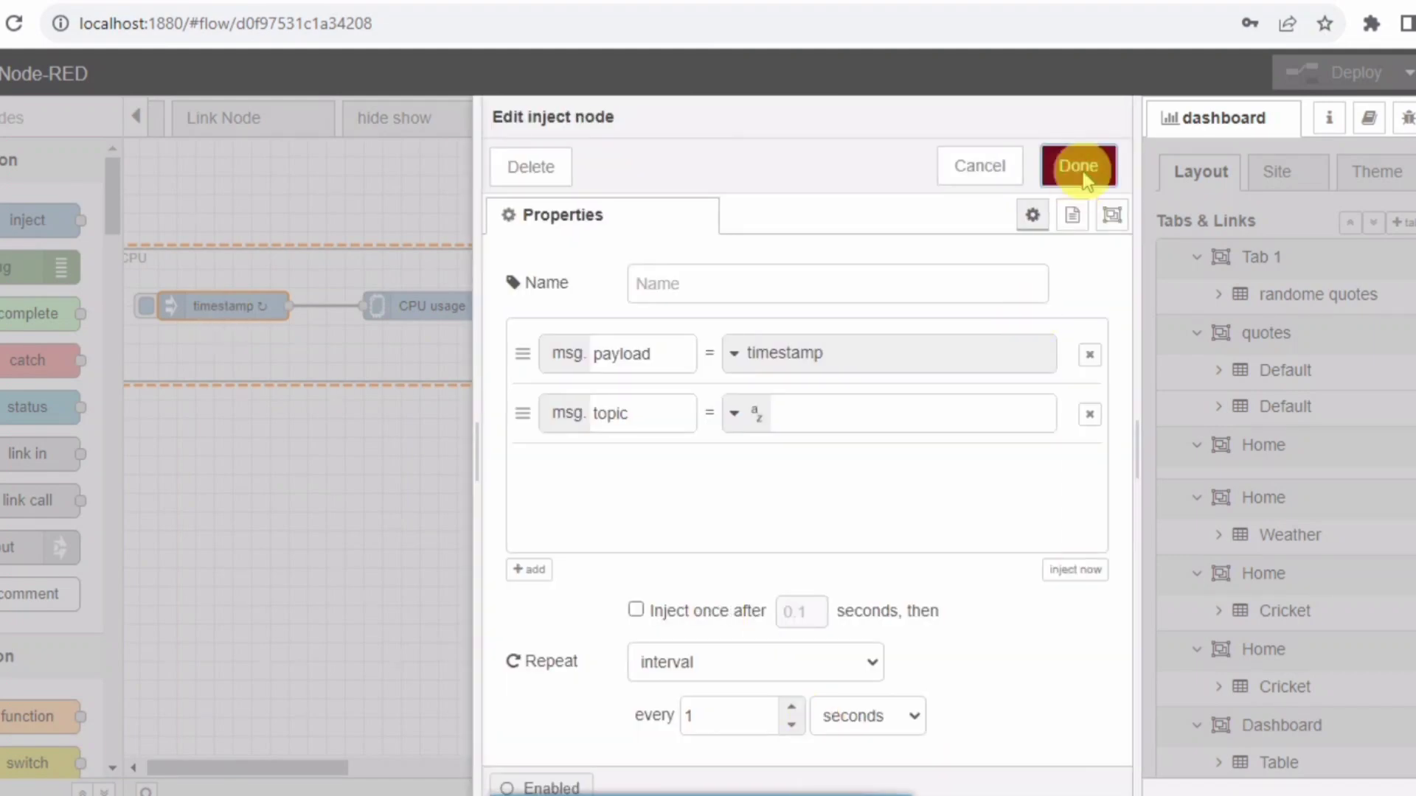
click(1077, 166)
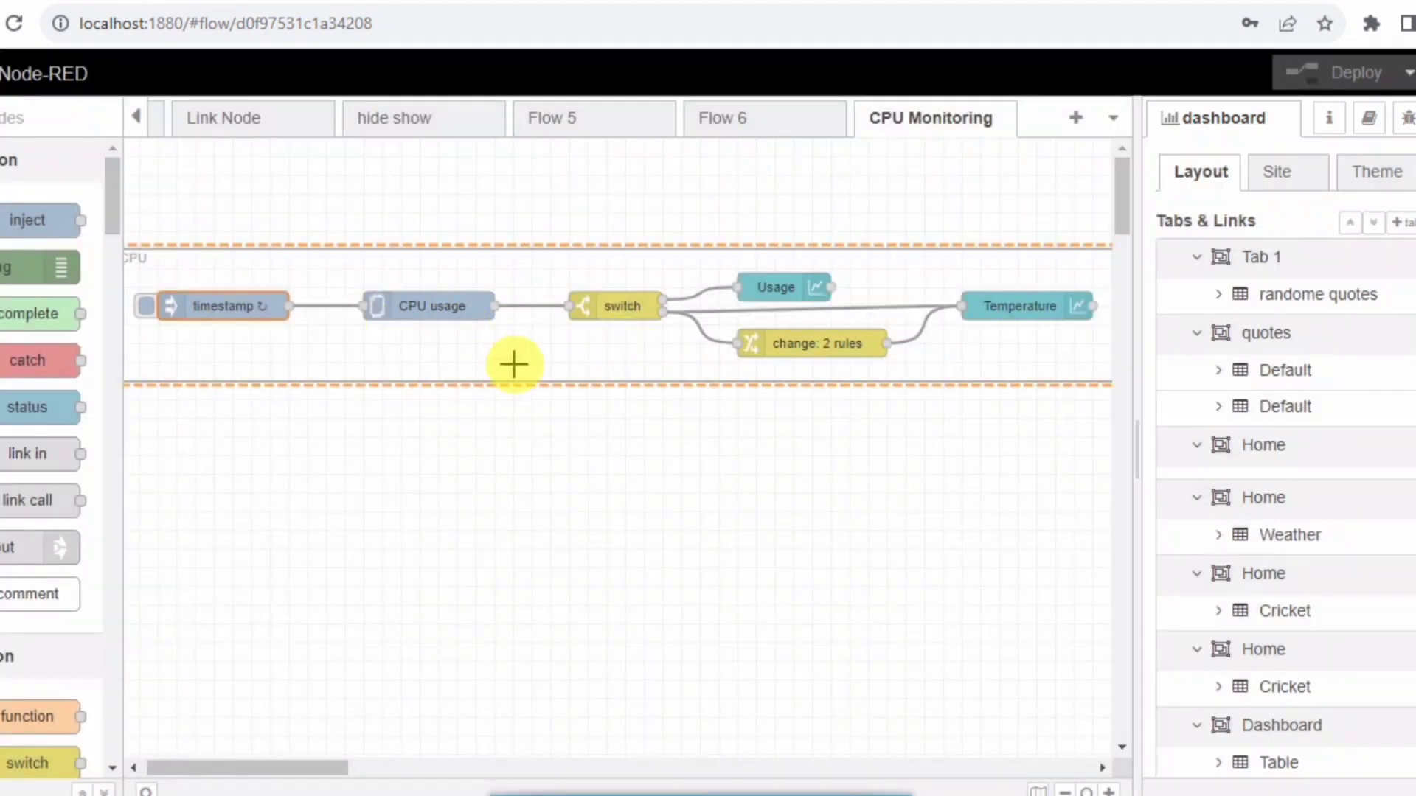
mouse_move(563, 359)
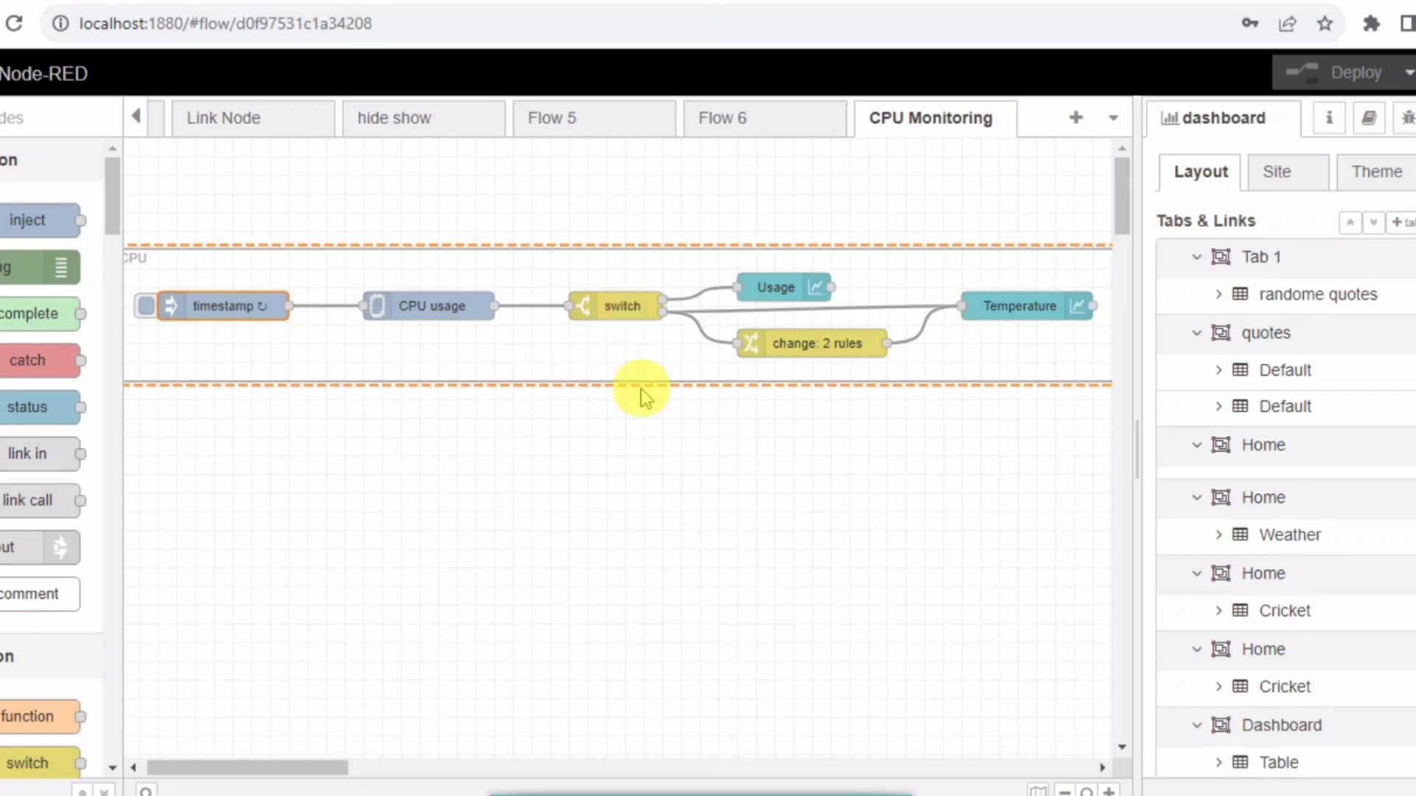
Step: Check the switch node's routing rules and the change node's rules, closing both unchanged
double_click(618, 305)
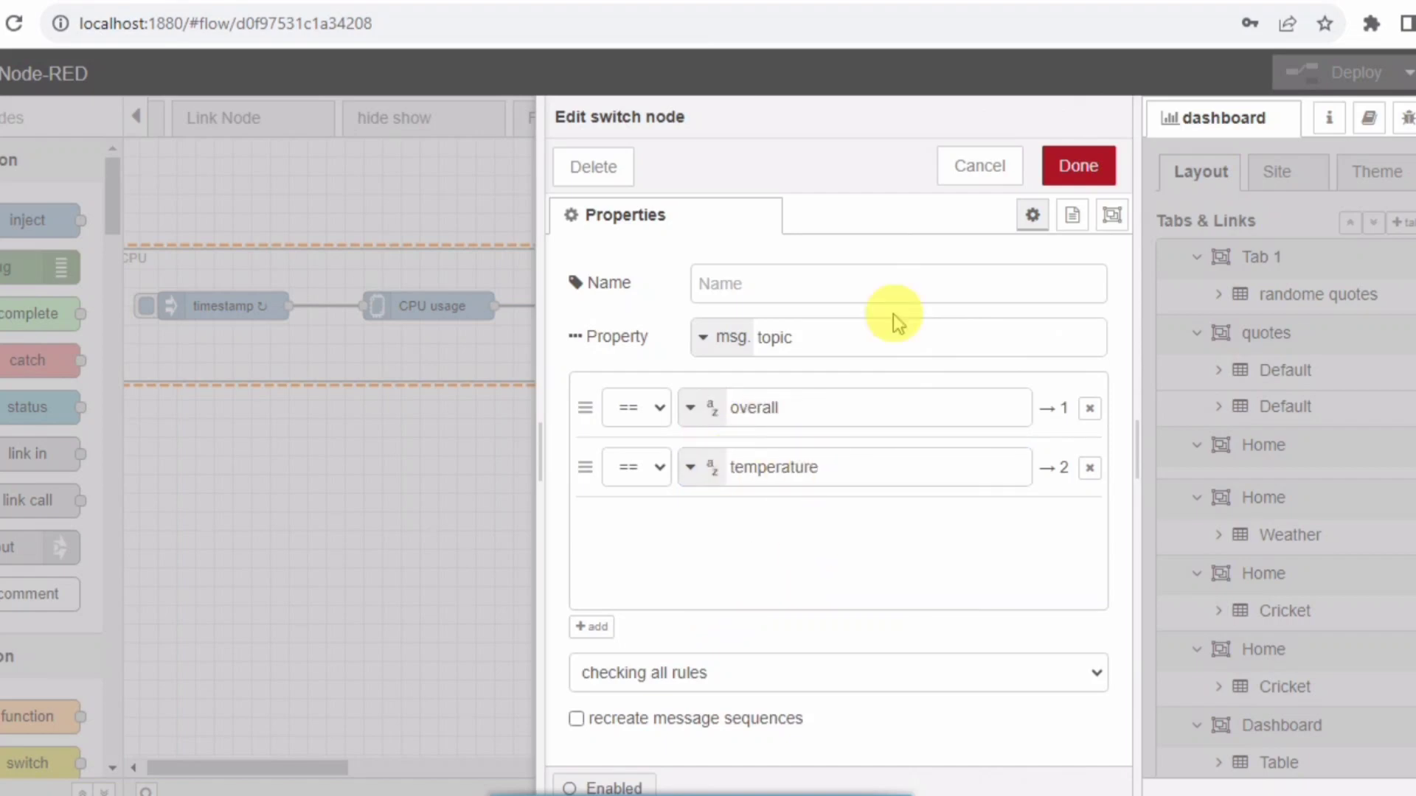
click(1076, 166)
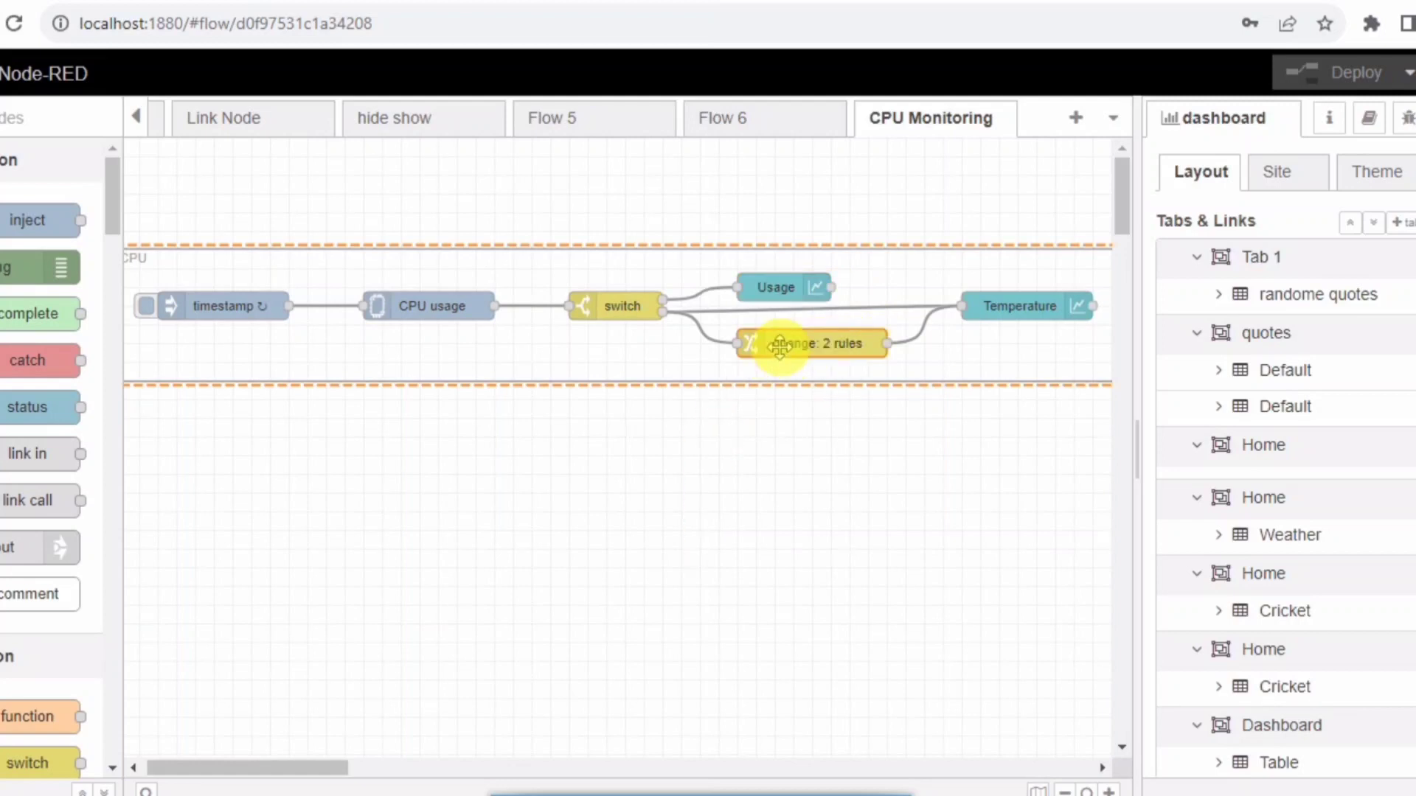
double_click(809, 343)
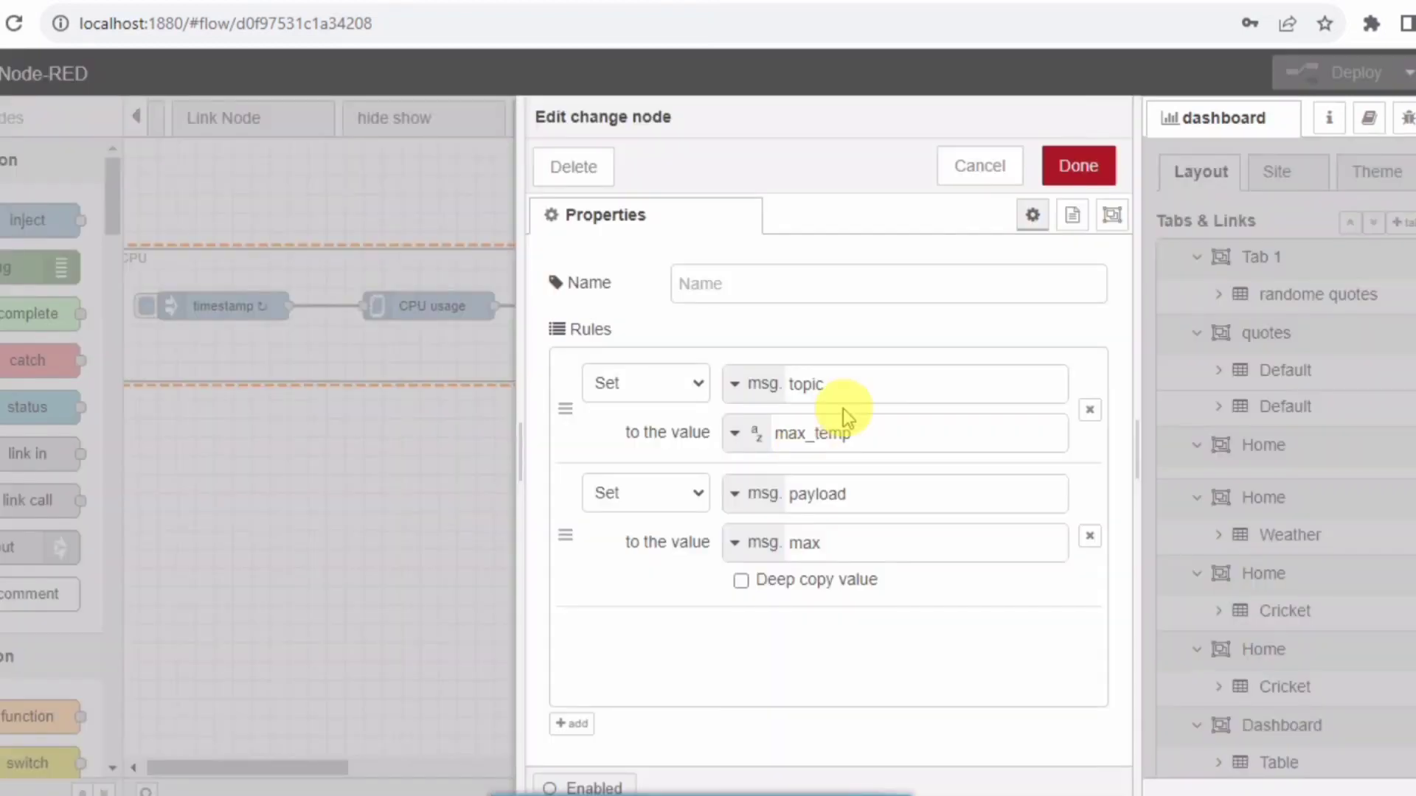
mouse_move(835, 503)
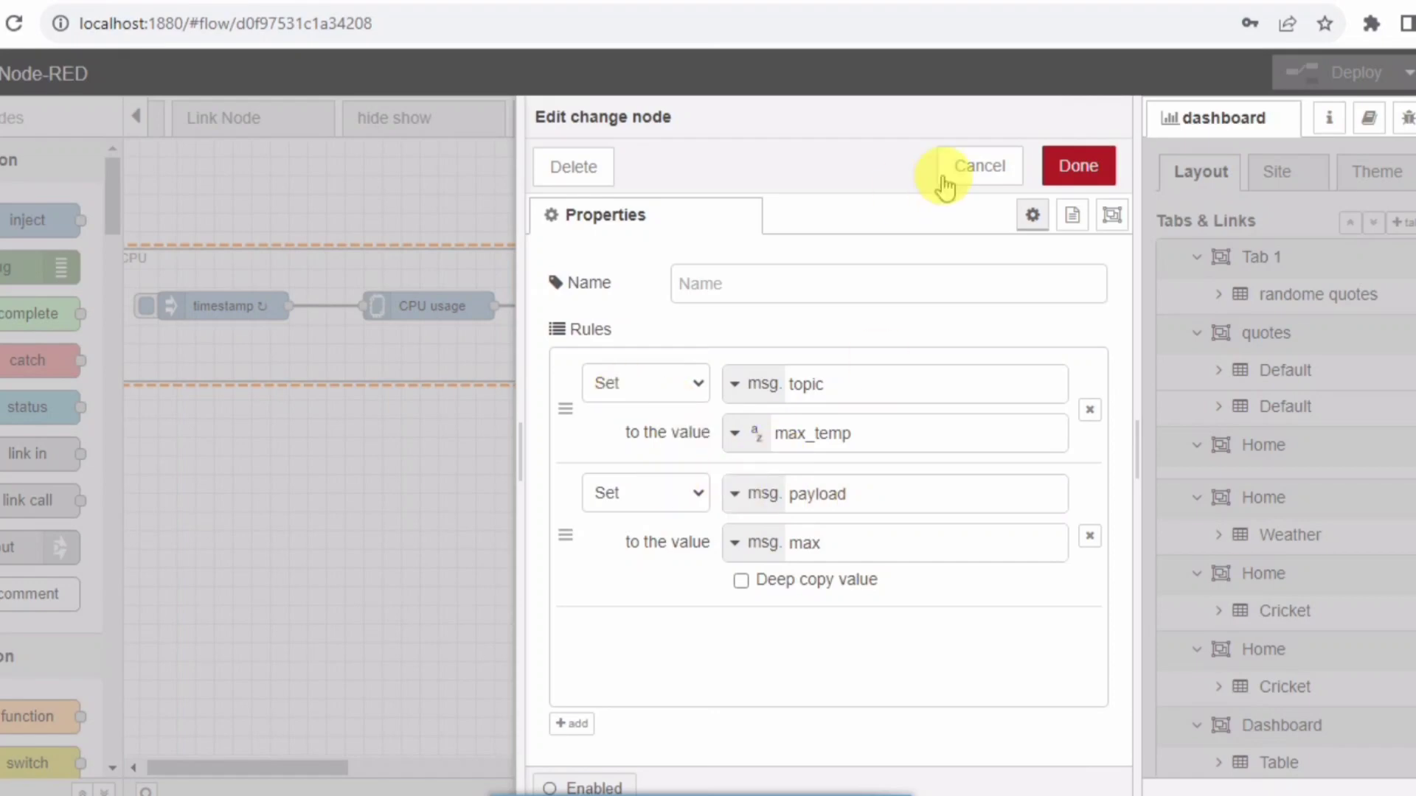
click(979, 165)
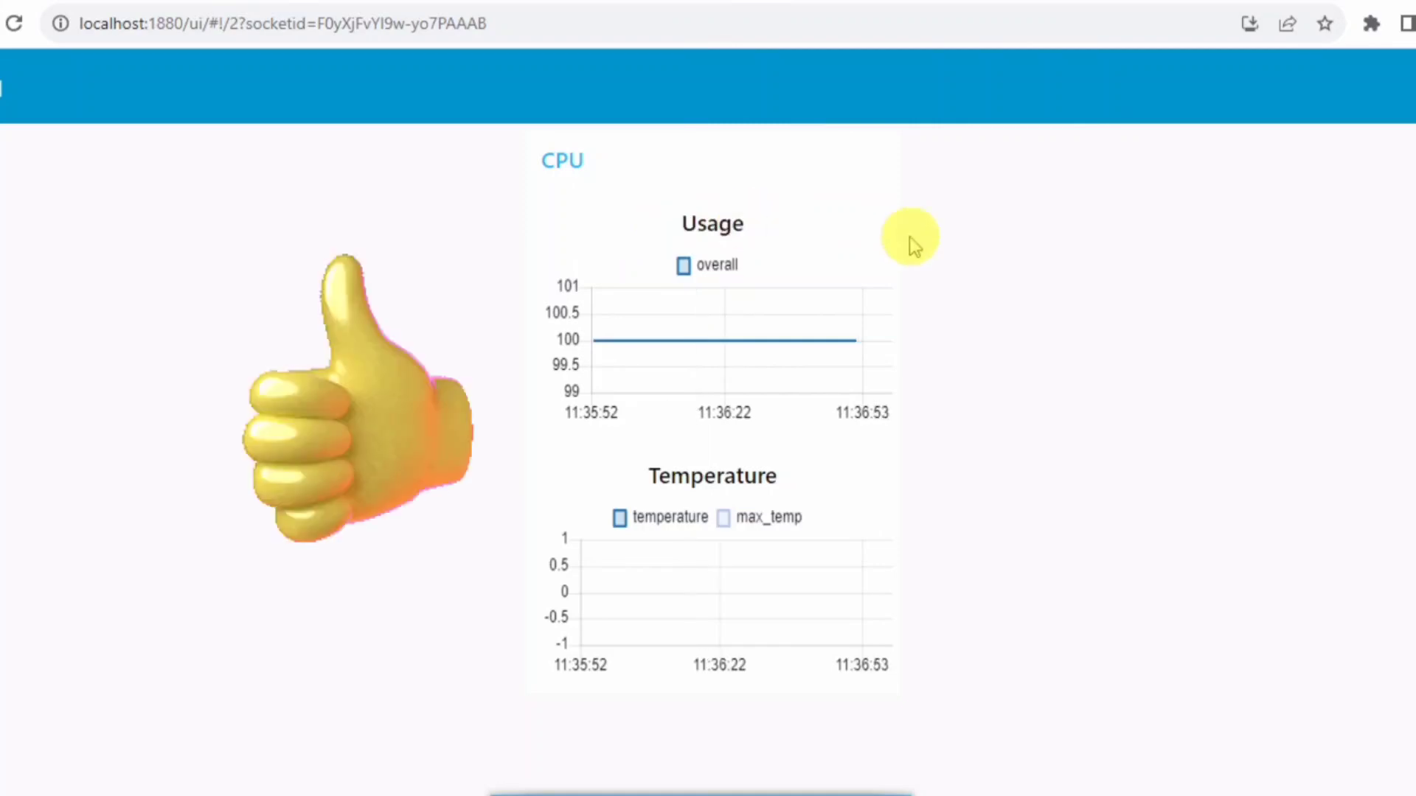
mouse_move(939, 329)
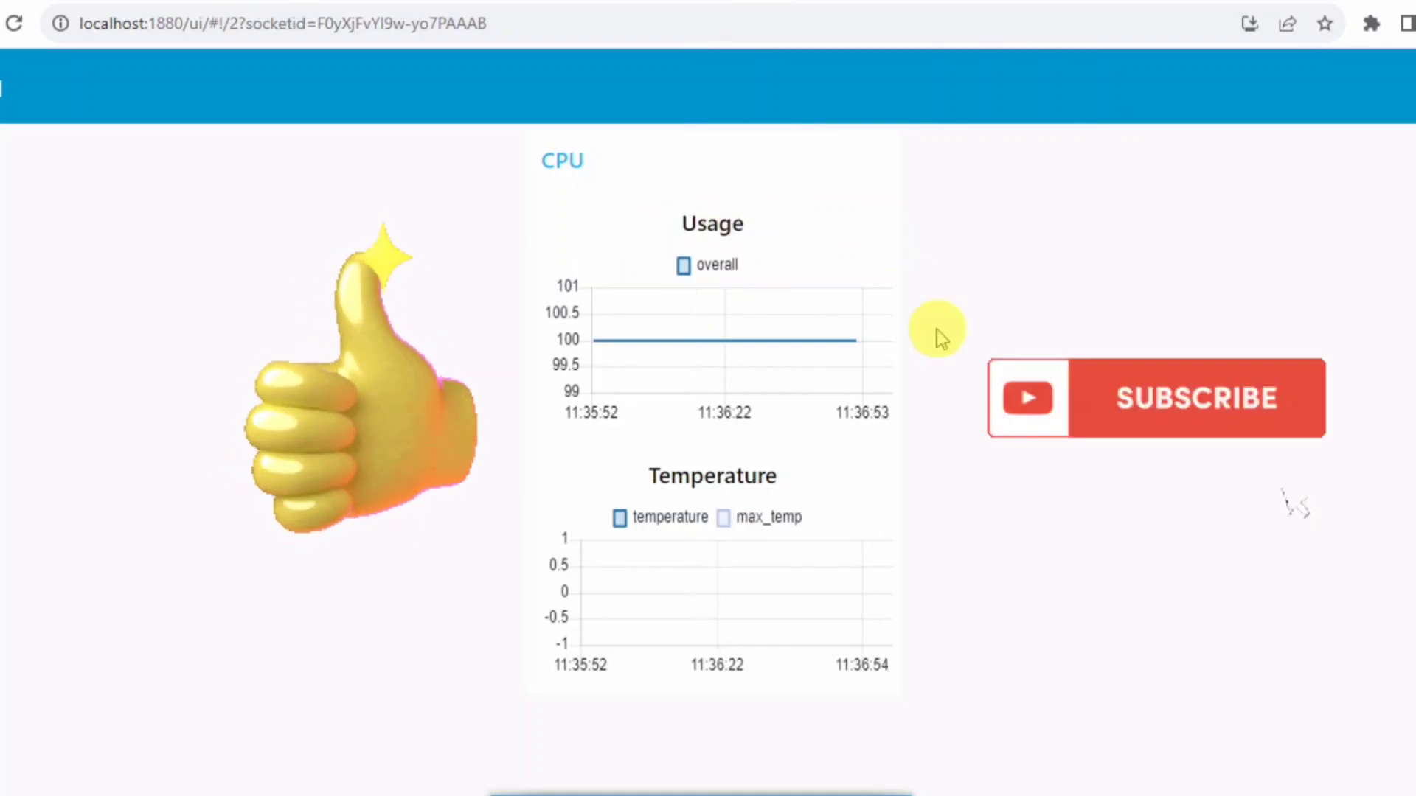